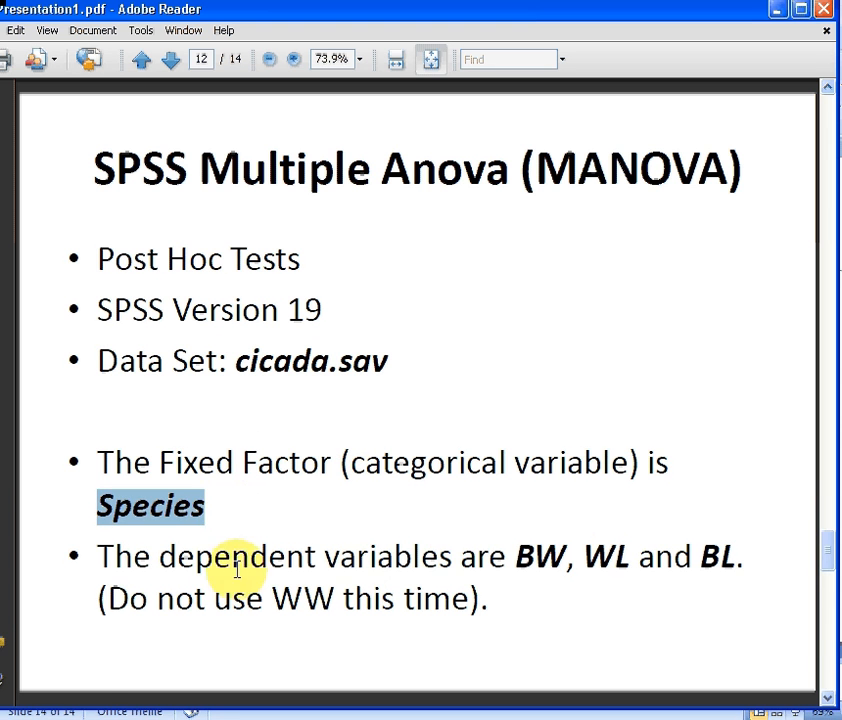
# Highlight Species and the mean-BW difference phrase, then advance to the LSD WL question slide.
pyautogui.moveTo(236, 556); pyautogui.dragTo(730, 556)
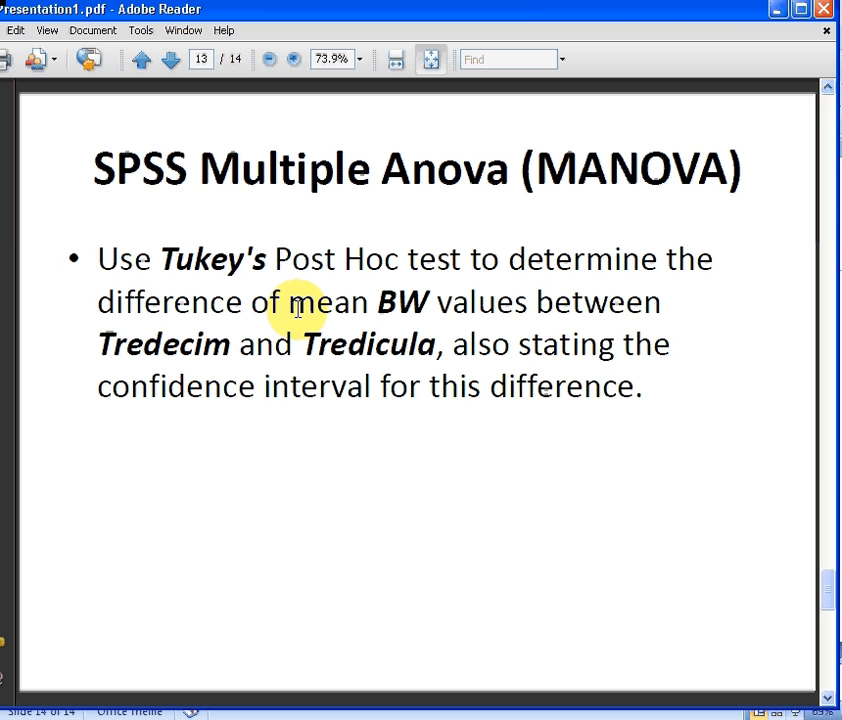
pyautogui.moveTo(218, 308)
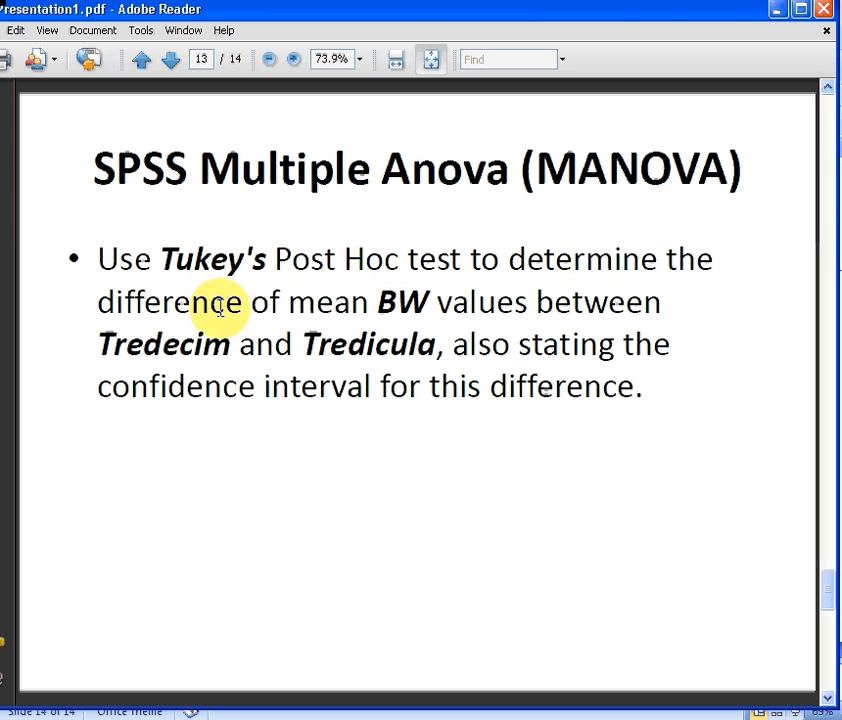
pyautogui.moveTo(218, 302); pyautogui.dragTo(530, 302)
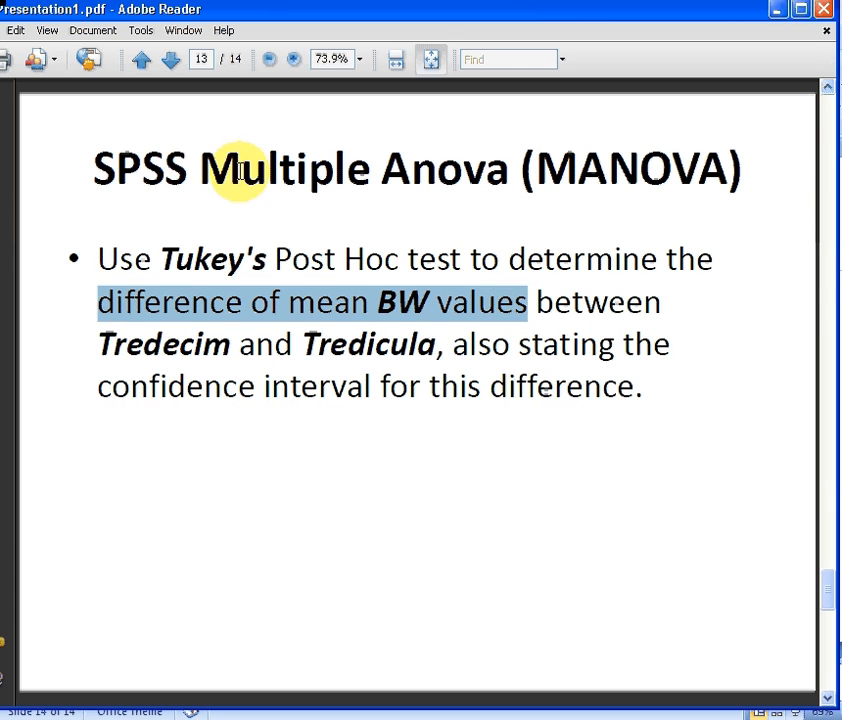
pyautogui.click(170, 60)
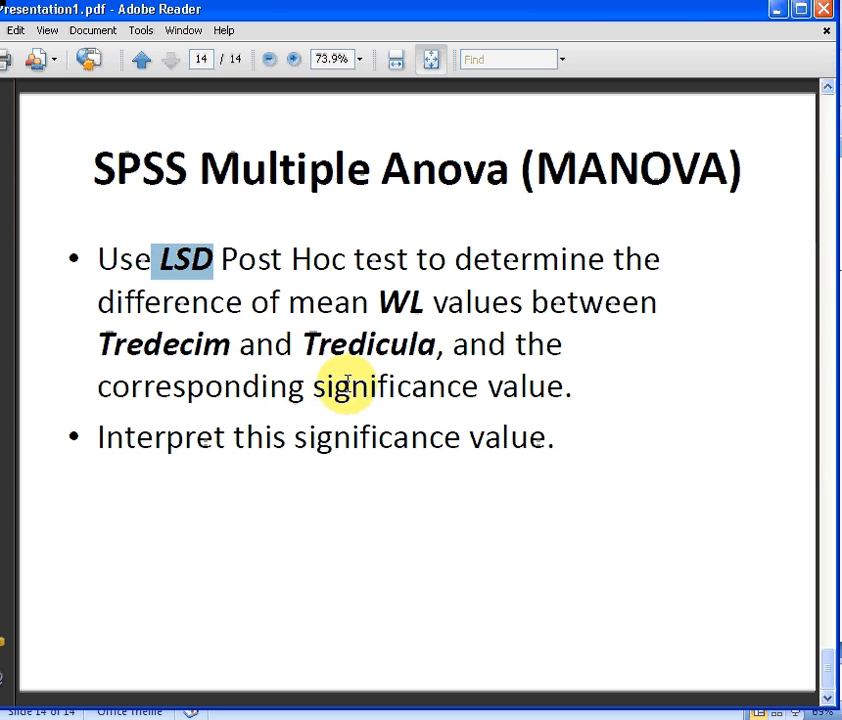
pyautogui.moveTo(356, 464)
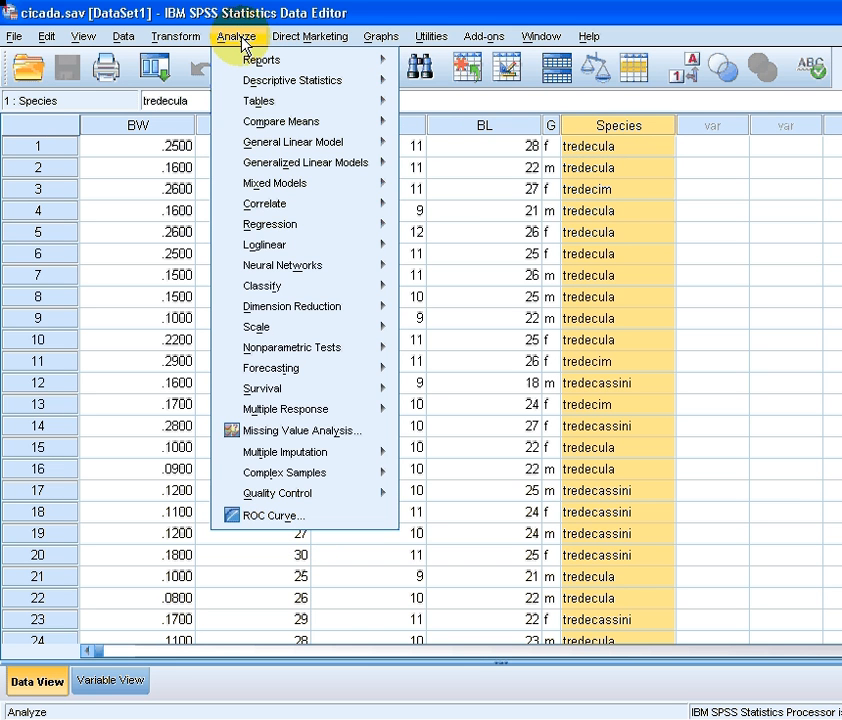
pyautogui.moveTo(292, 140)
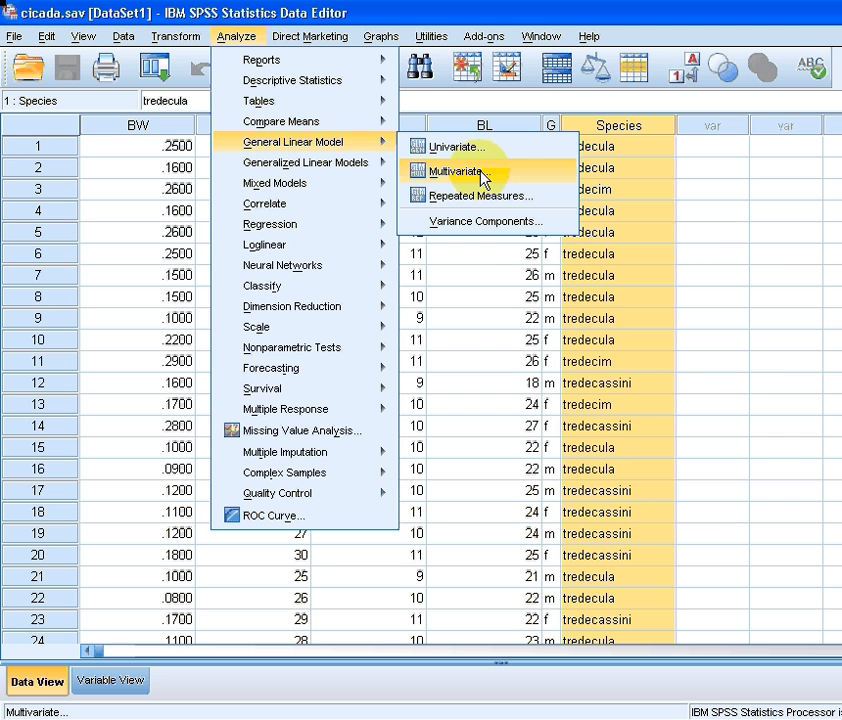
# Confirm BW, WL and BL as dependents and Species as fixed factor in the Multivariate dialog.
pyautogui.click(462, 172)
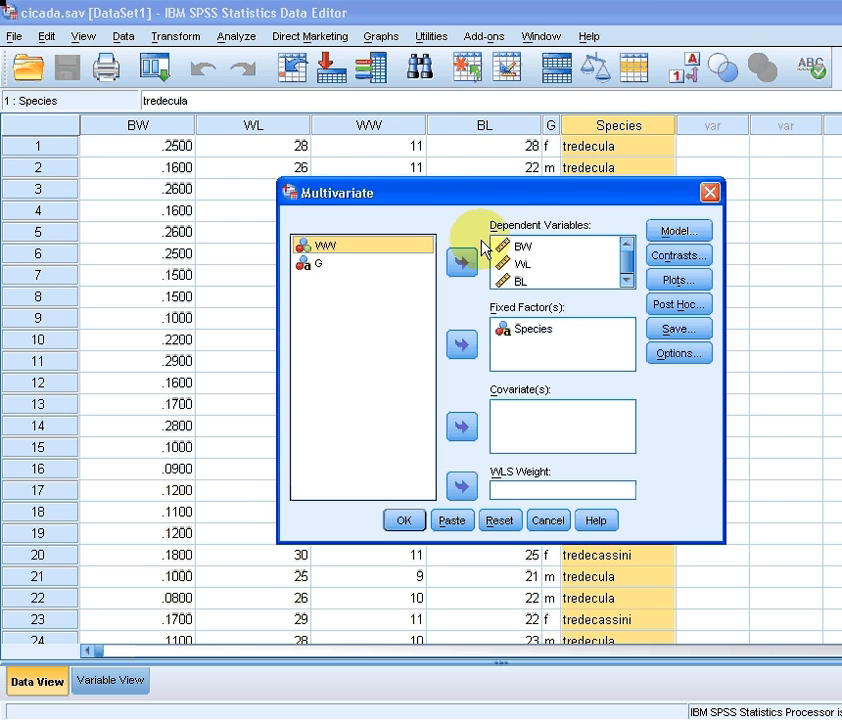
pyautogui.moveTo(328, 192); pyautogui.dragTo(290, 172)
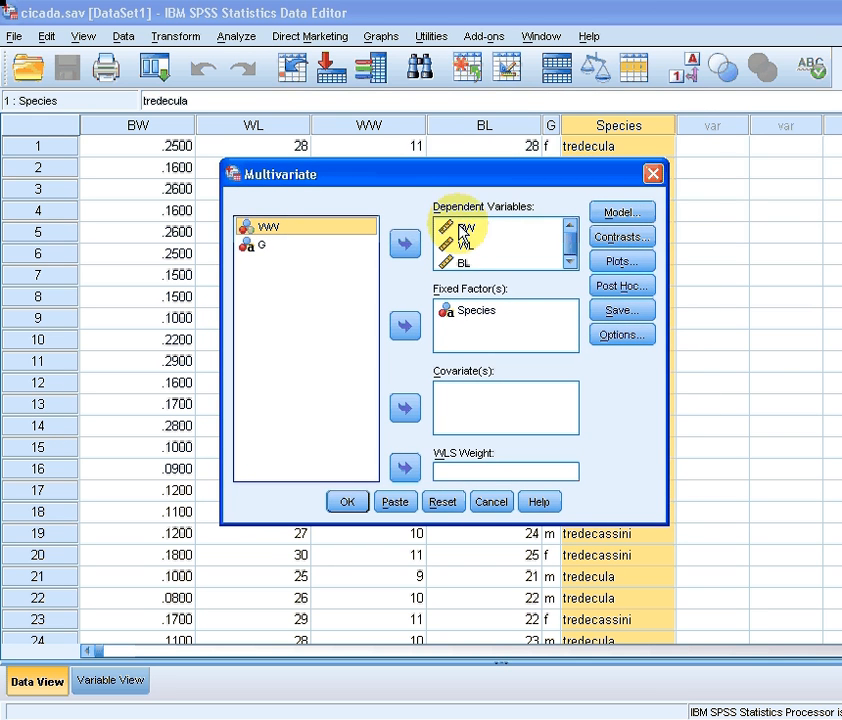
pyautogui.click(470, 224)
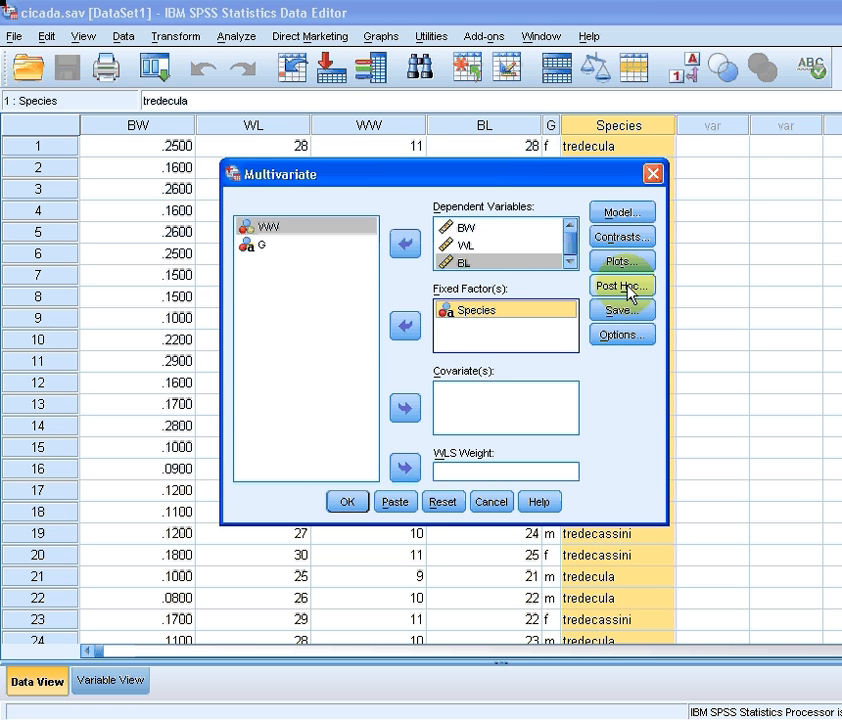
# Enable LSD and Tukey post hoc tests for Species and continue back to the setup.
pyautogui.click(620, 286)
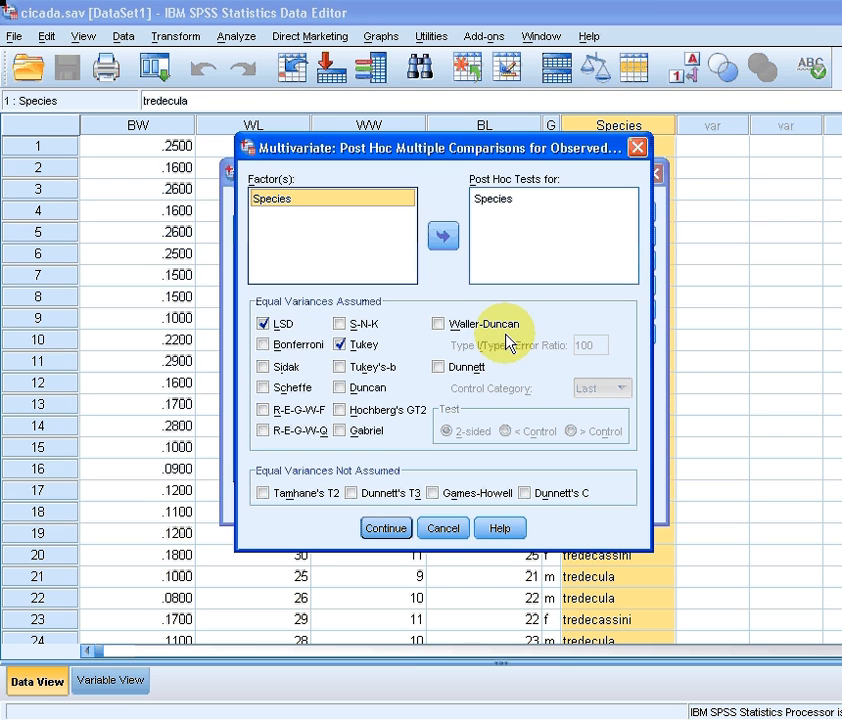
pyautogui.click(266, 324)
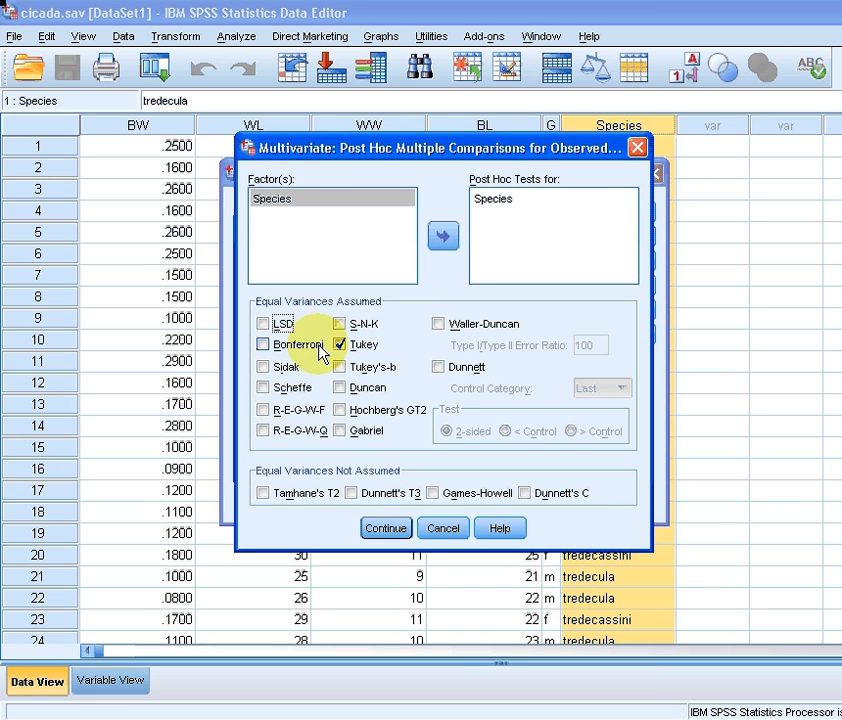
pyautogui.click(264, 324)
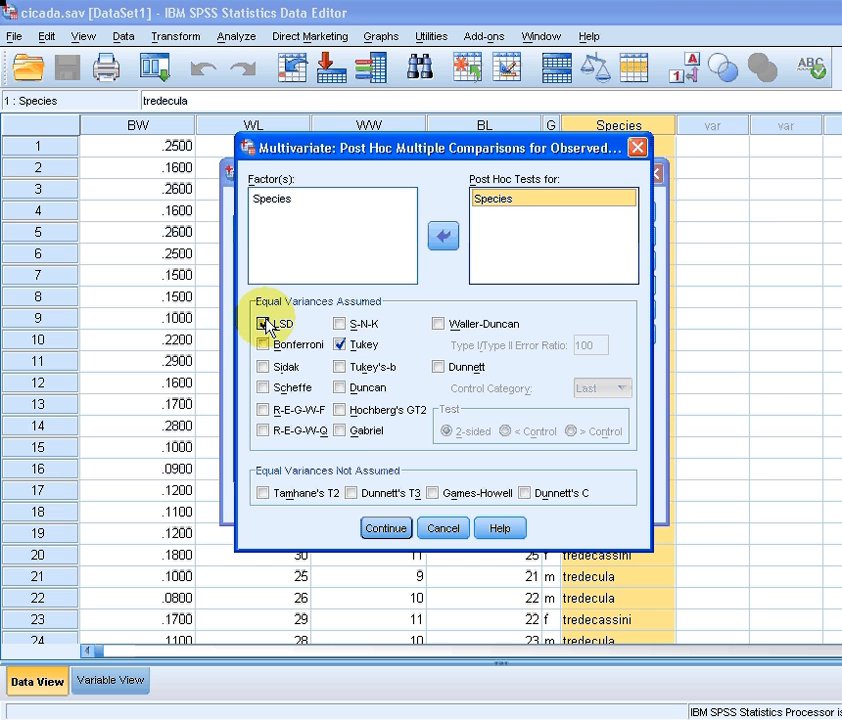
pyautogui.click(264, 324)
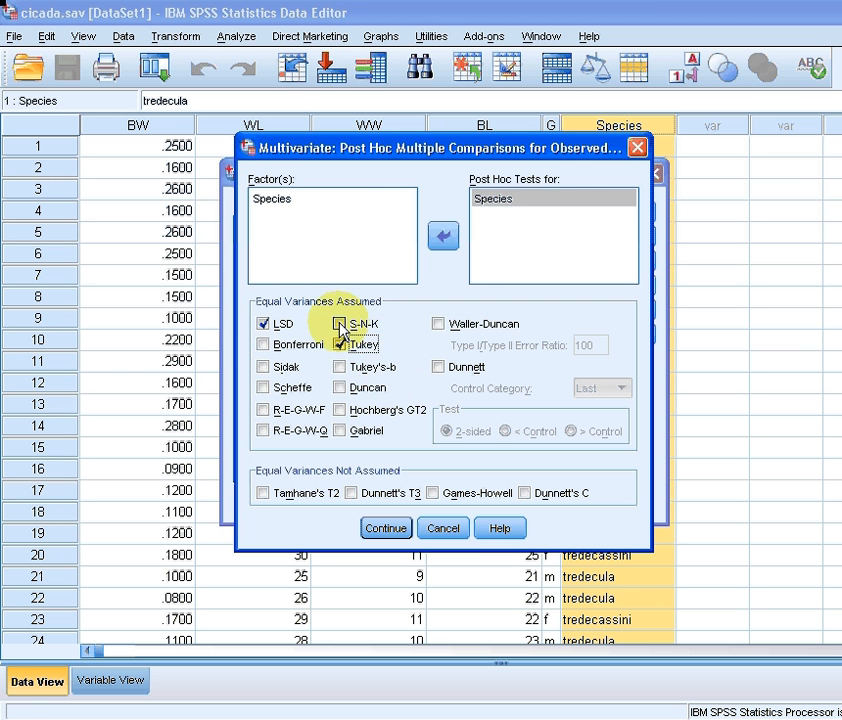
pyautogui.click(348, 344)
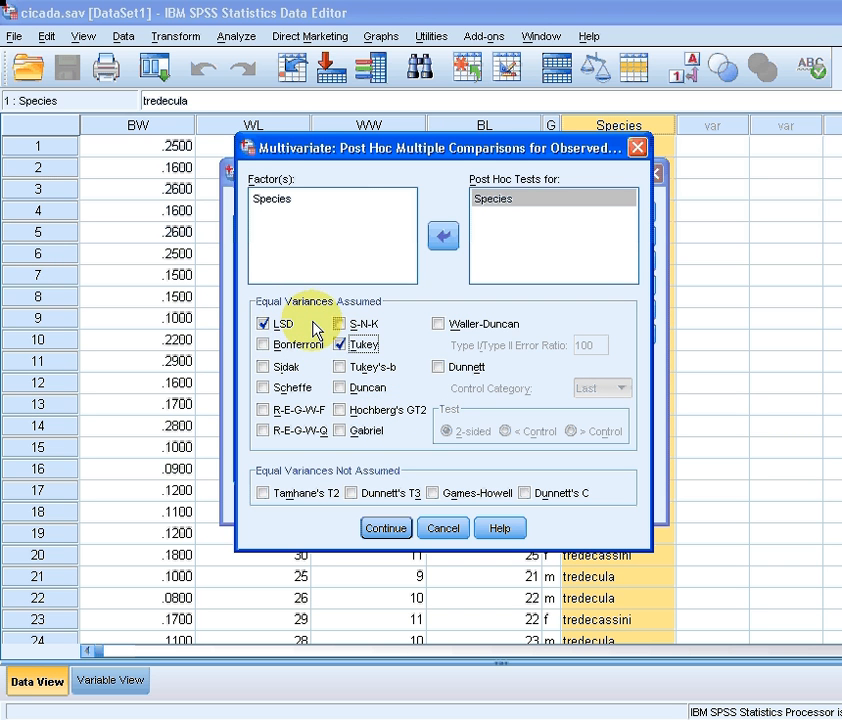
pyautogui.click(384, 528)
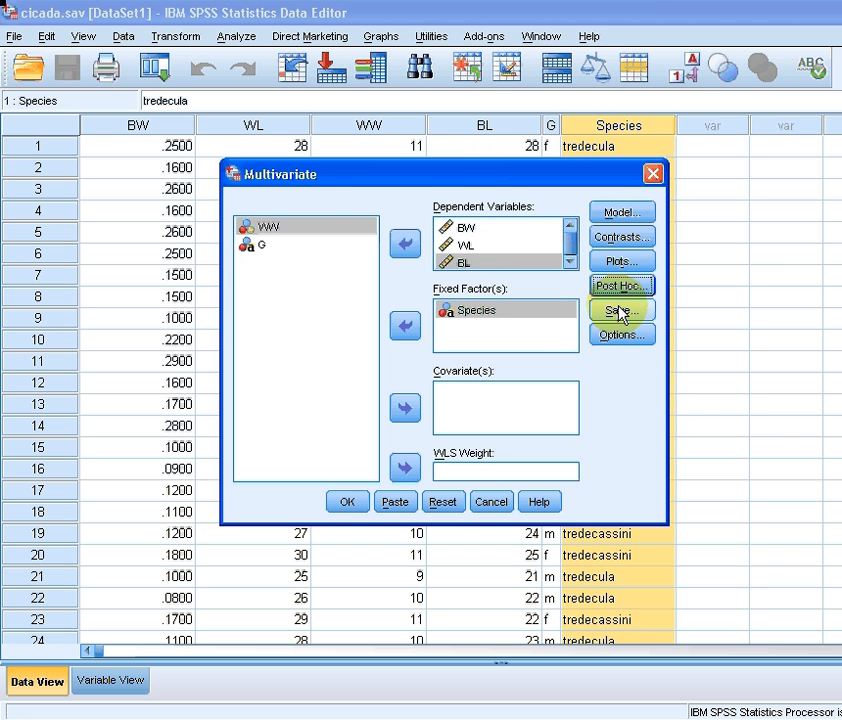
pyautogui.moveTo(346, 510)
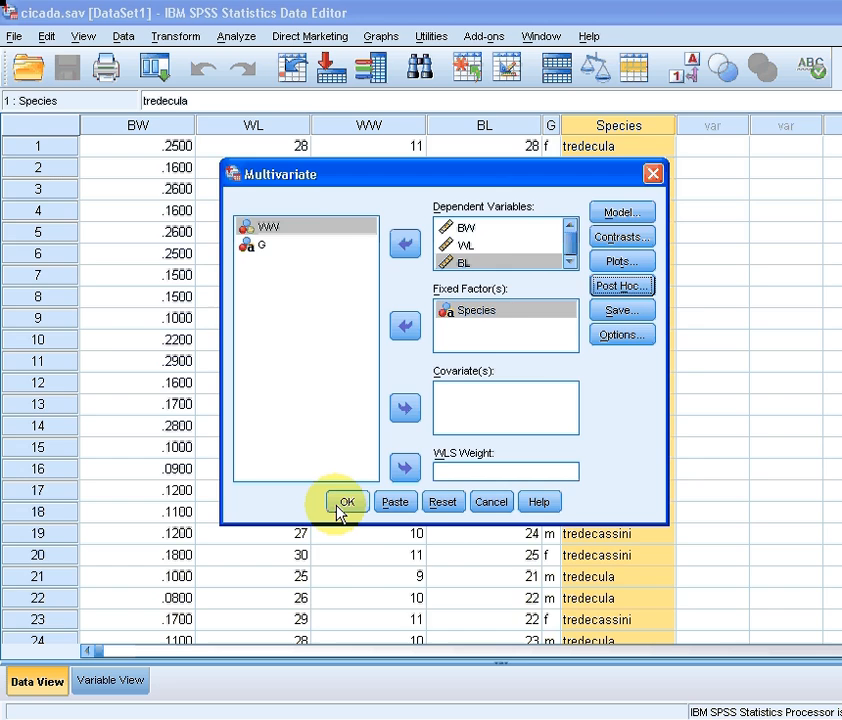
# Run the analysis and scroll the output down to the Species Multiple Comparisons table.
pyautogui.click(348, 502)
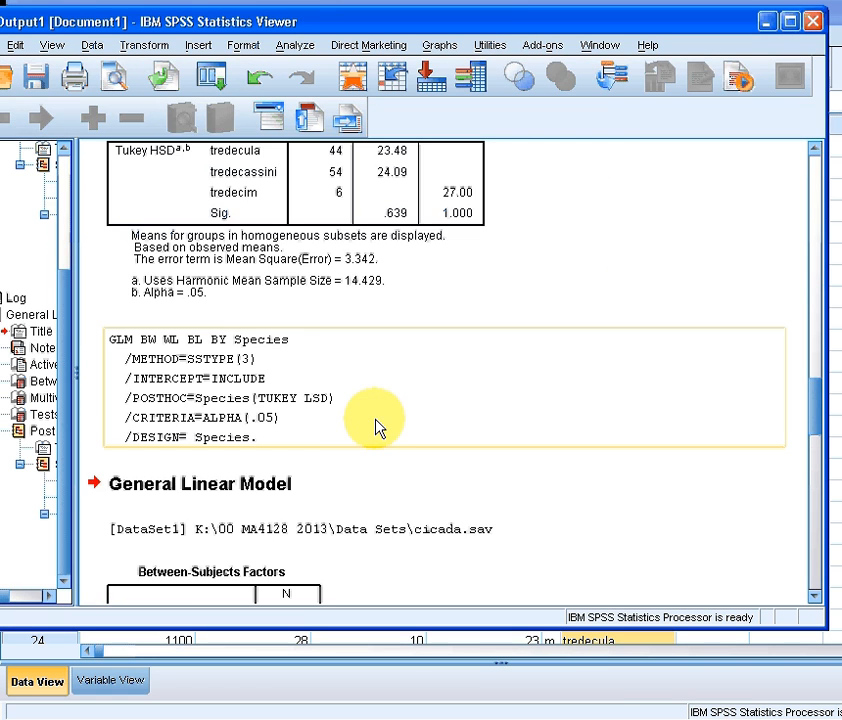
pyautogui.scroll(-3)
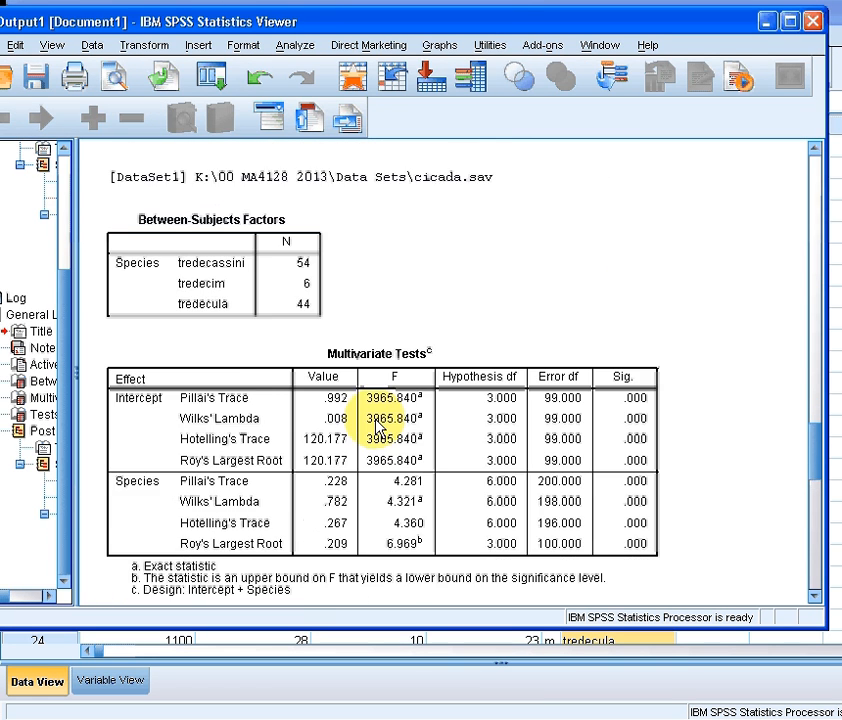
pyautogui.scroll(-3)
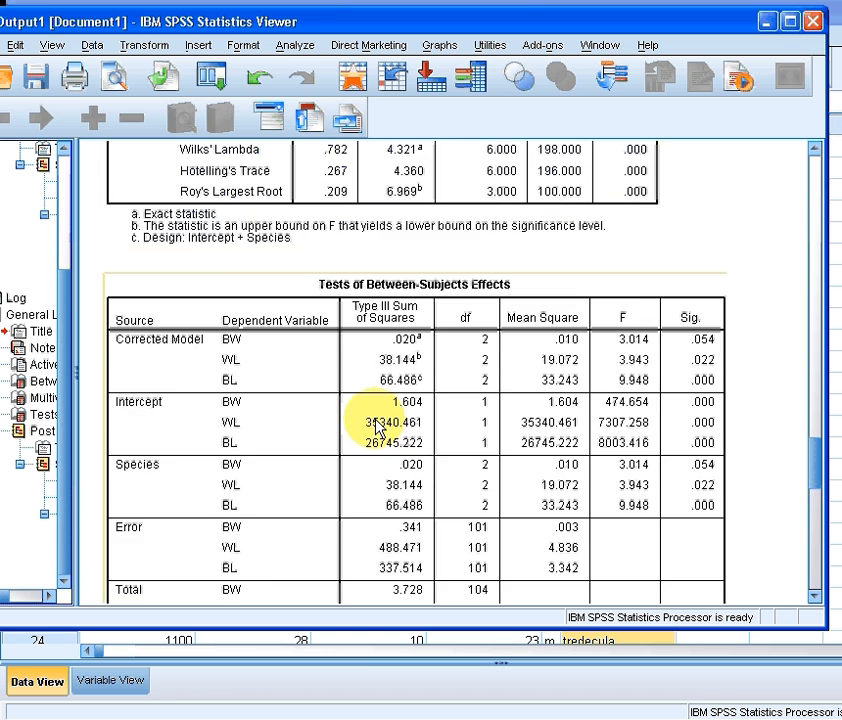
pyautogui.scroll(-3)
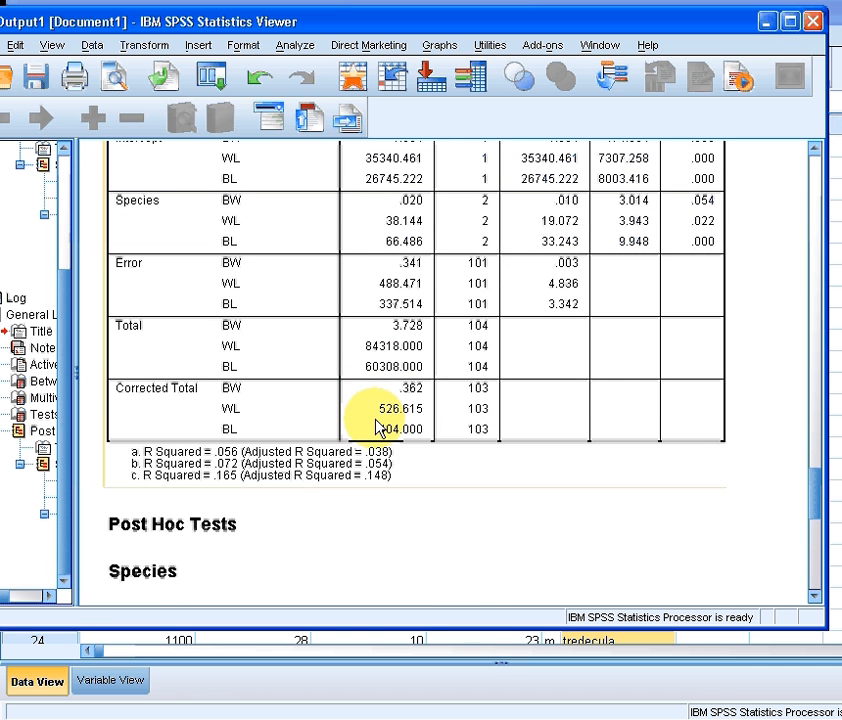
pyautogui.scroll(-3)
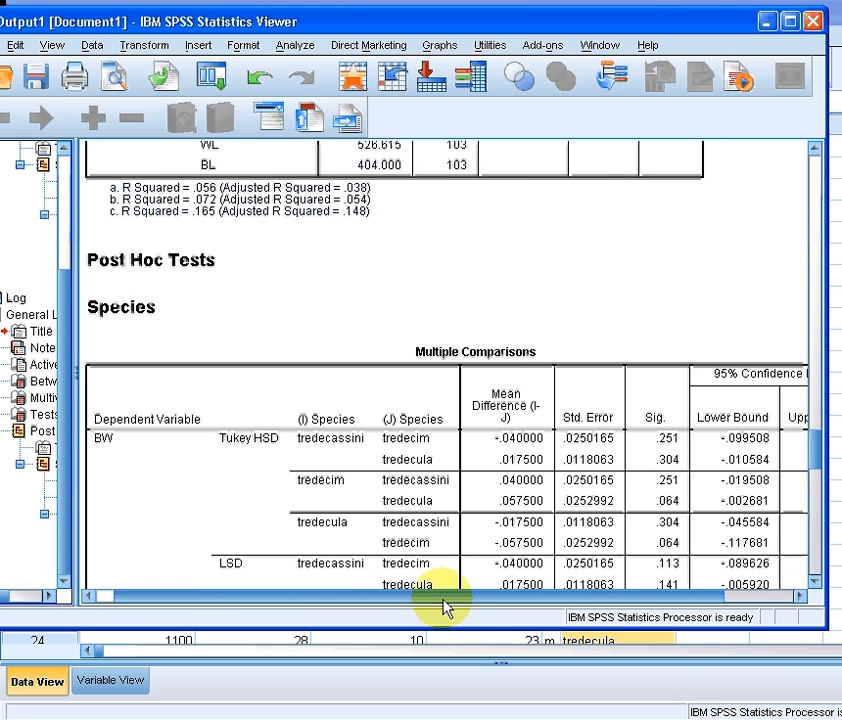
pyautogui.scroll(-3)
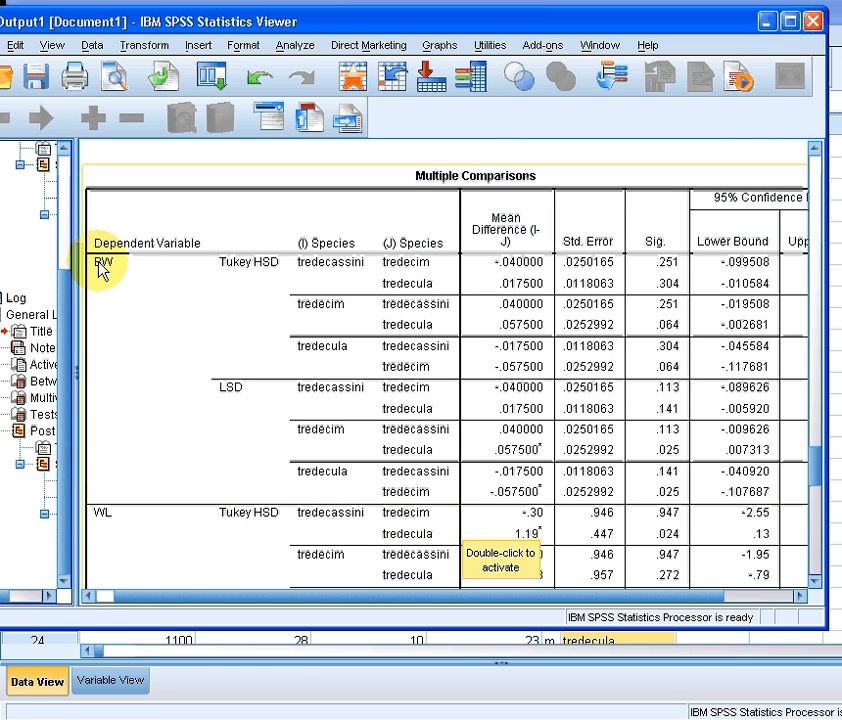
pyautogui.moveTo(240, 264)
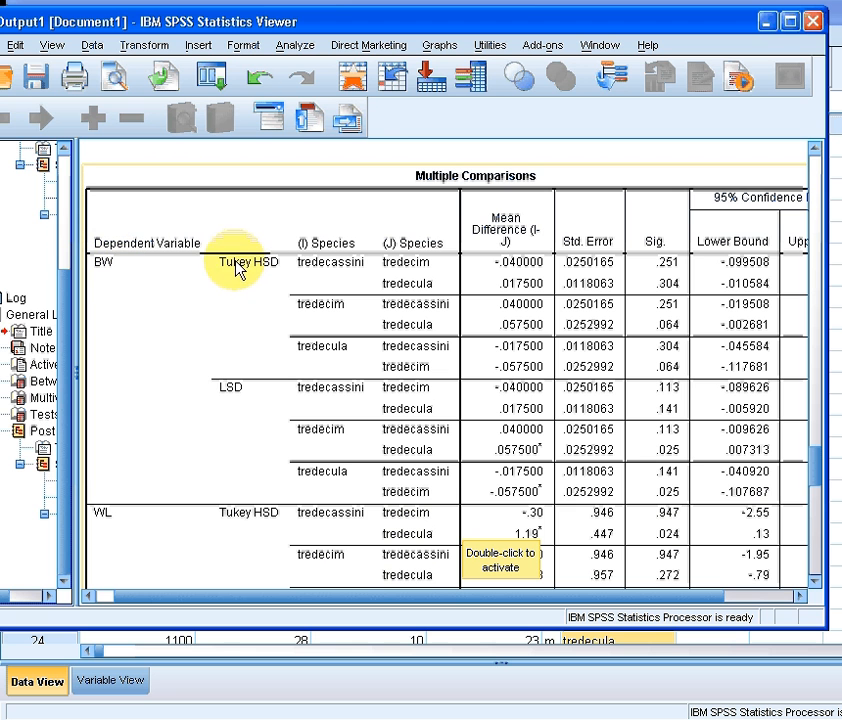
pyautogui.moveTo(224, 410)
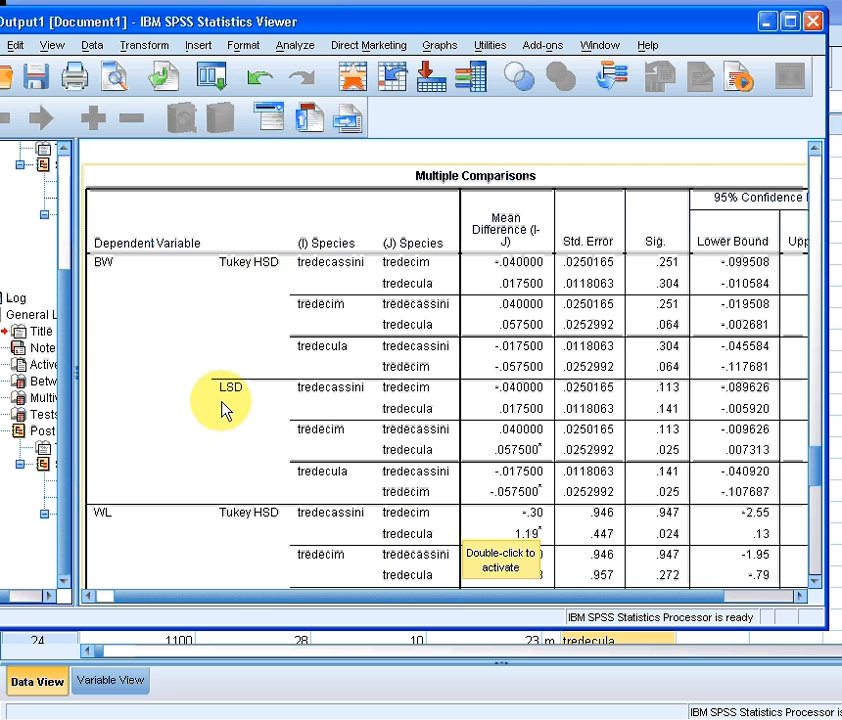
pyautogui.moveTo(384, 316)
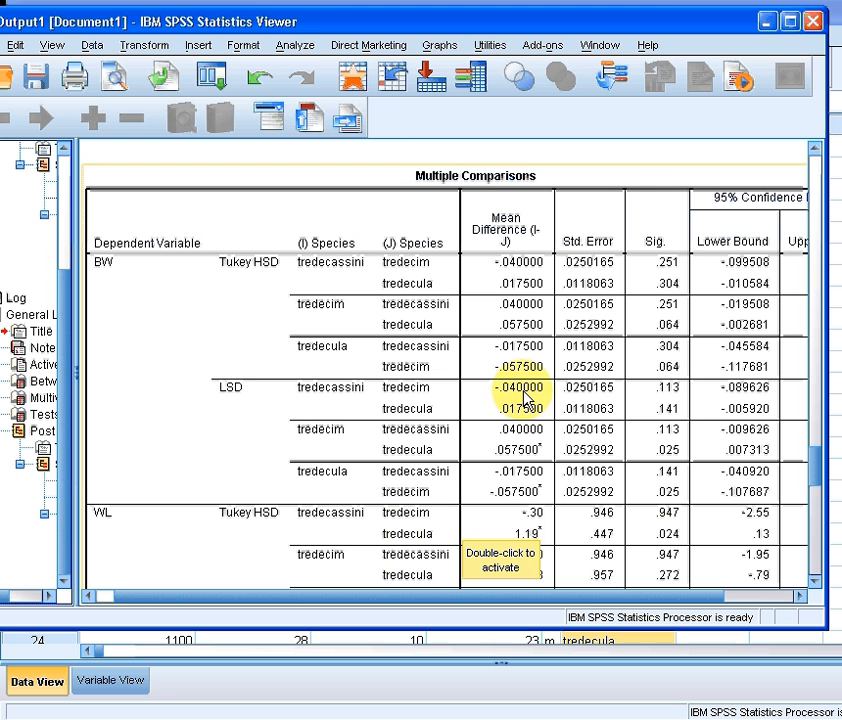
pyautogui.moveTo(230, 404)
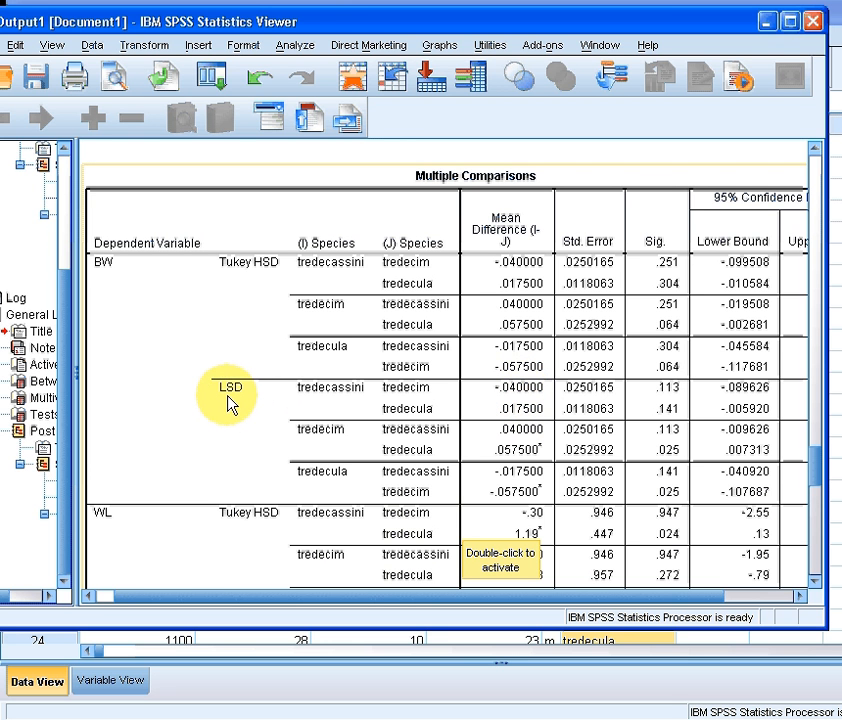
pyautogui.moveTo(232, 398)
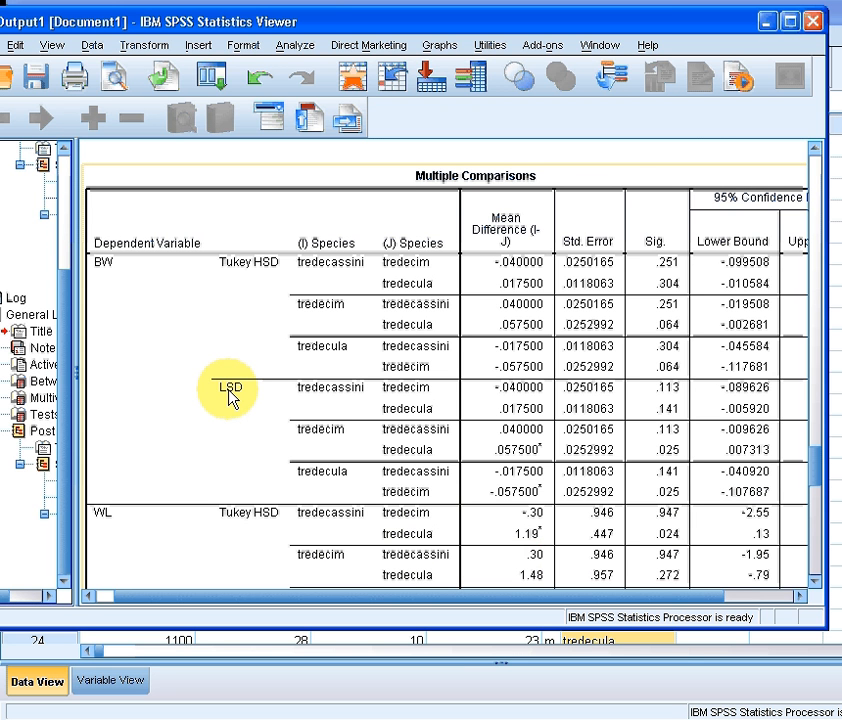
pyautogui.moveTo(232, 400)
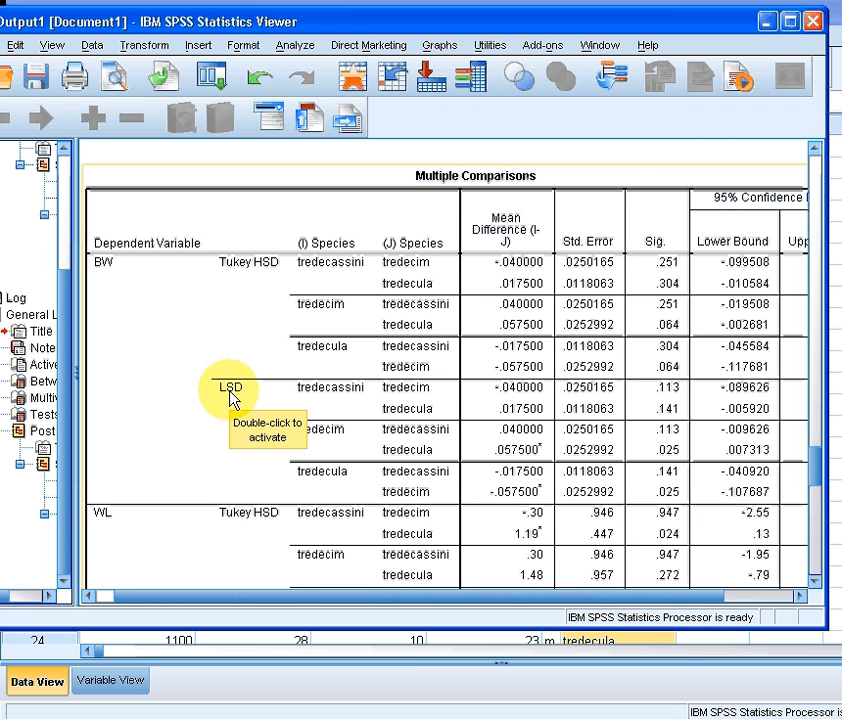
pyautogui.moveTo(472, 548)
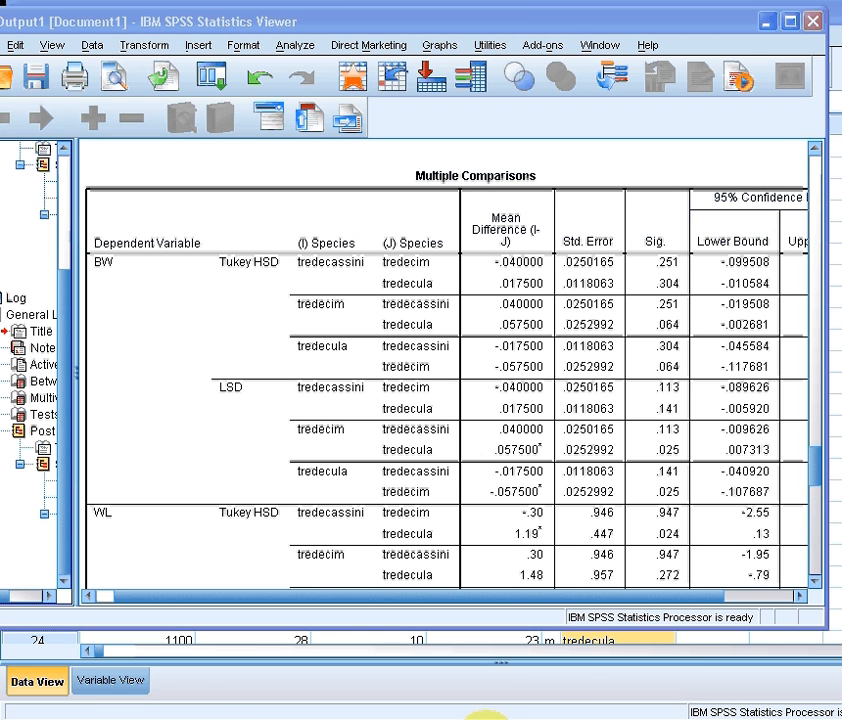
# Switch to the Tukey BW Tredecim-versus-Tredicula question slide in Adobe Reader.
pyautogui.click(396, 668)
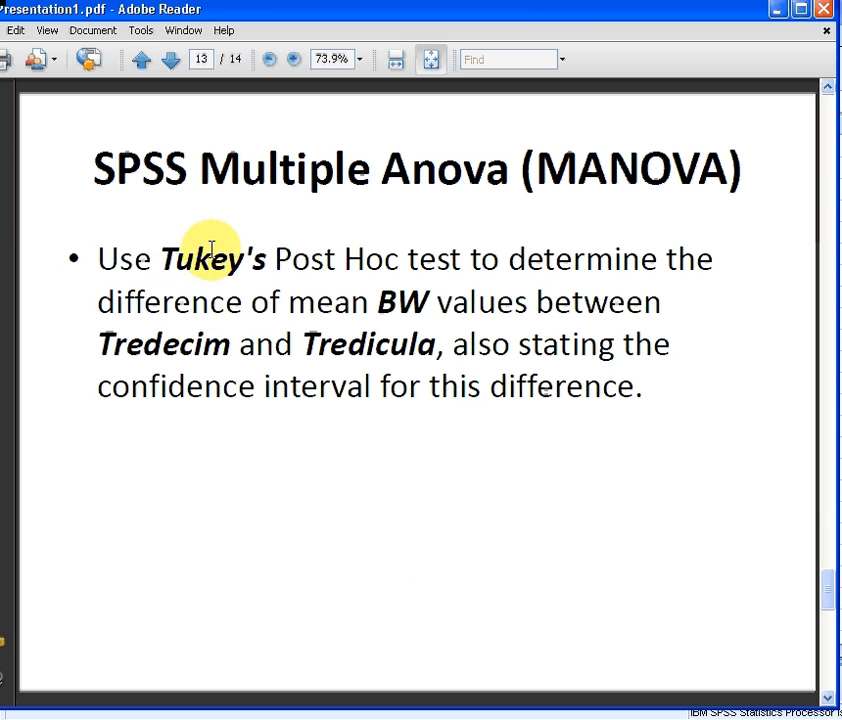
pyautogui.moveTo(436, 300)
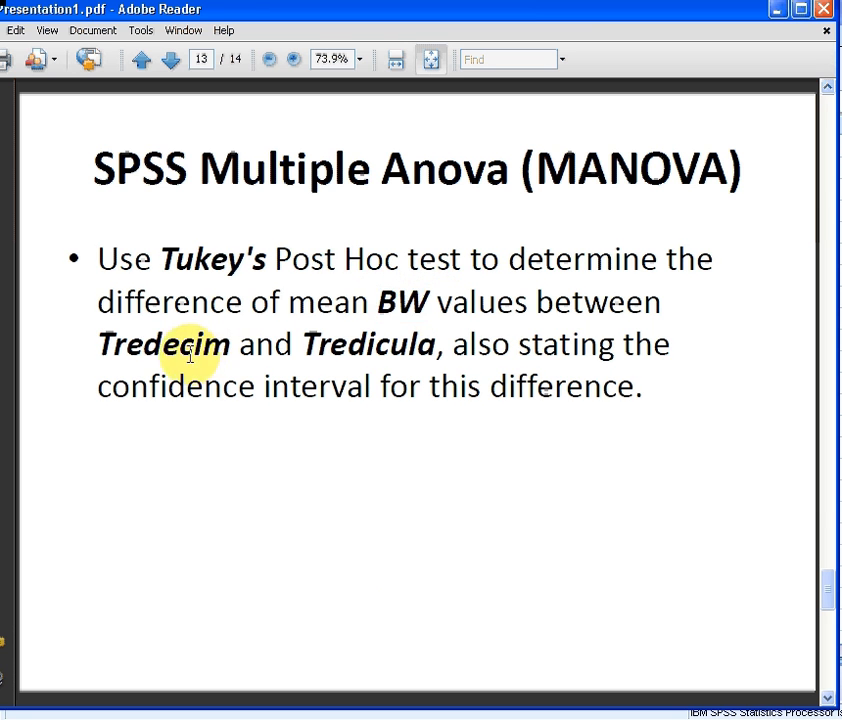
pyautogui.doubleClick(368, 344)
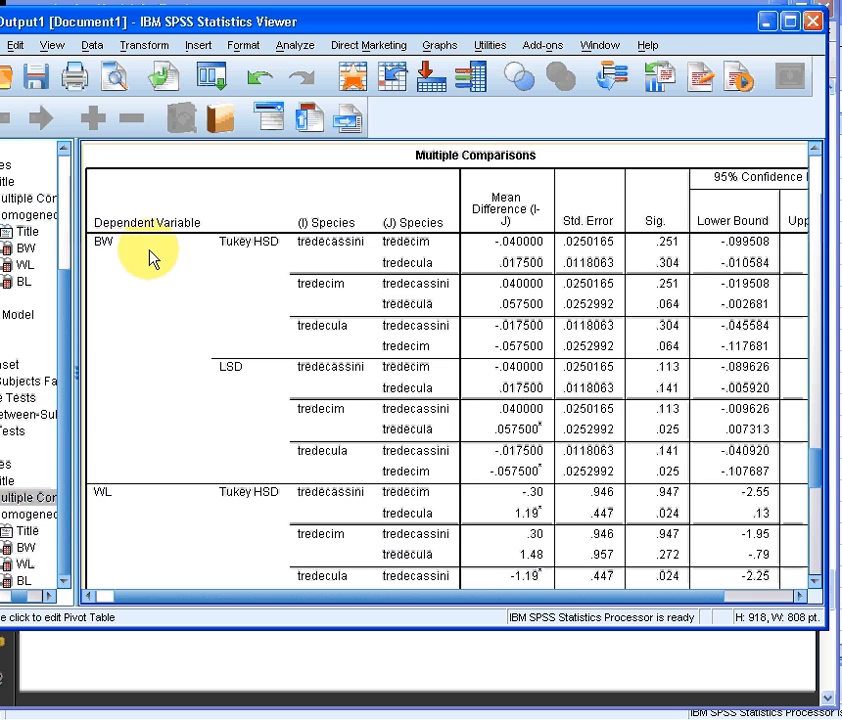
pyautogui.moveTo(270, 252)
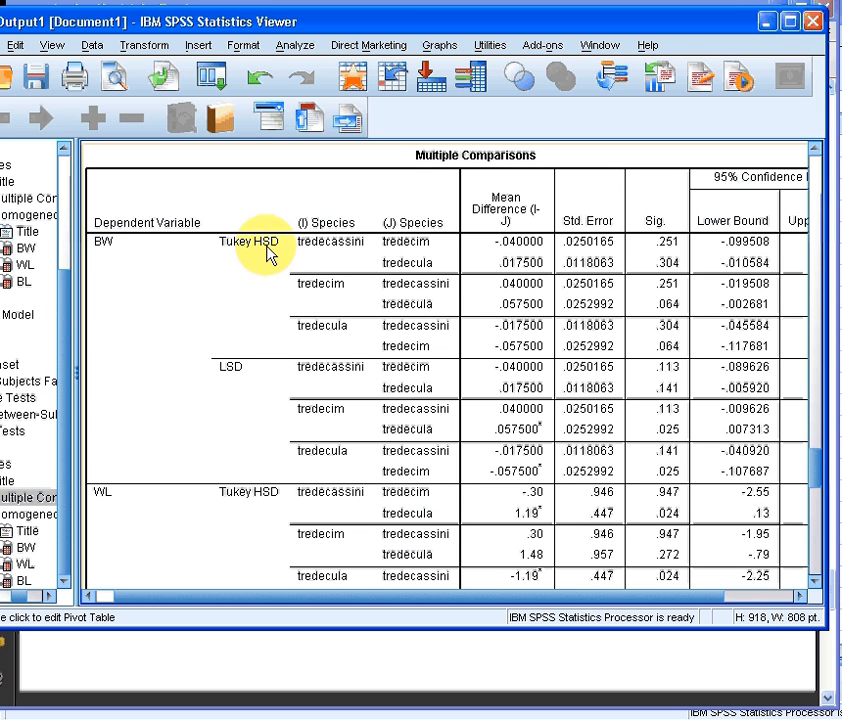
pyautogui.moveTo(332, 336)
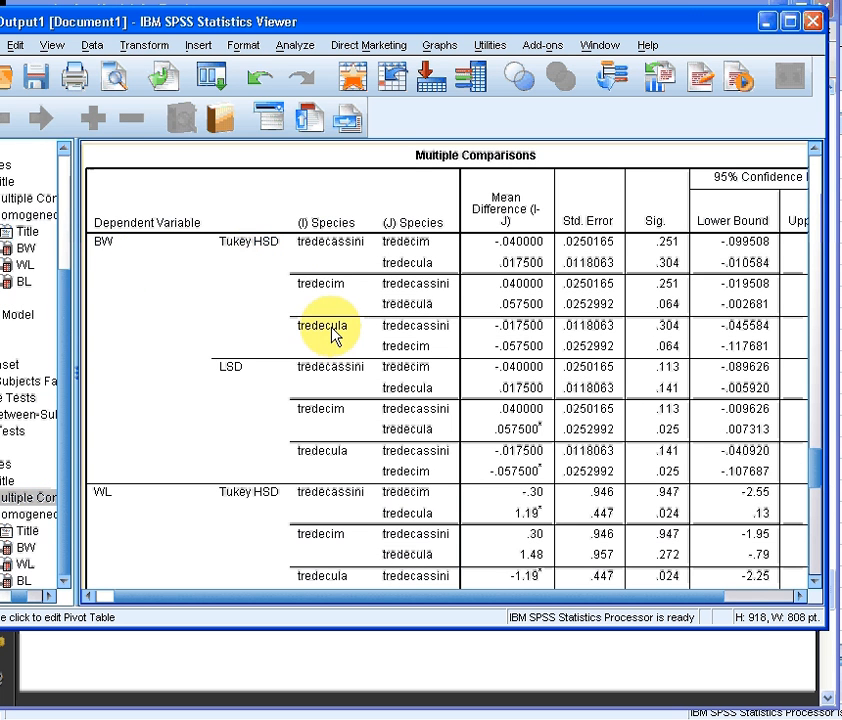
pyautogui.moveTo(408, 356)
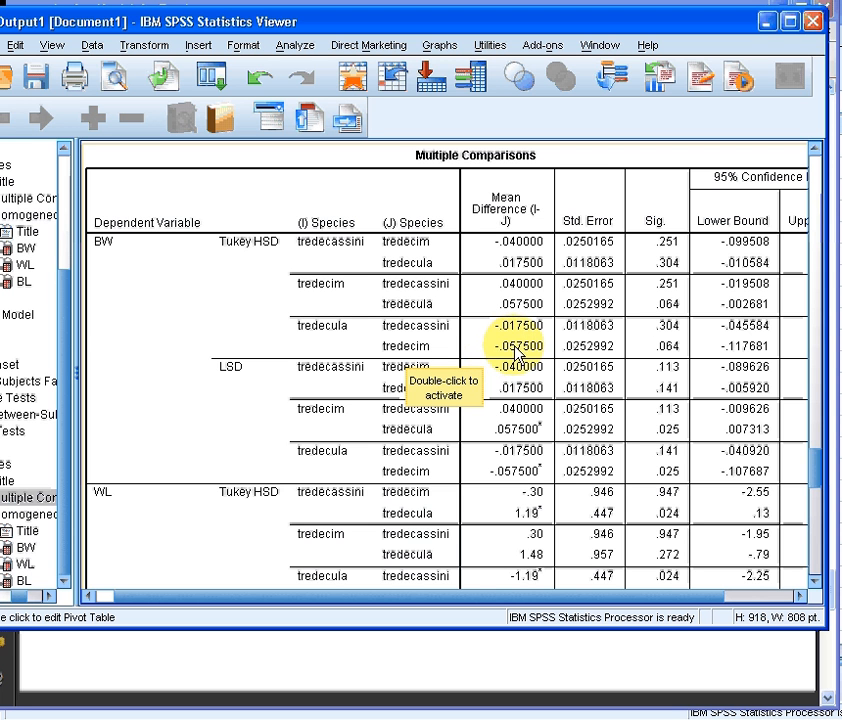
pyautogui.moveTo(520, 348)
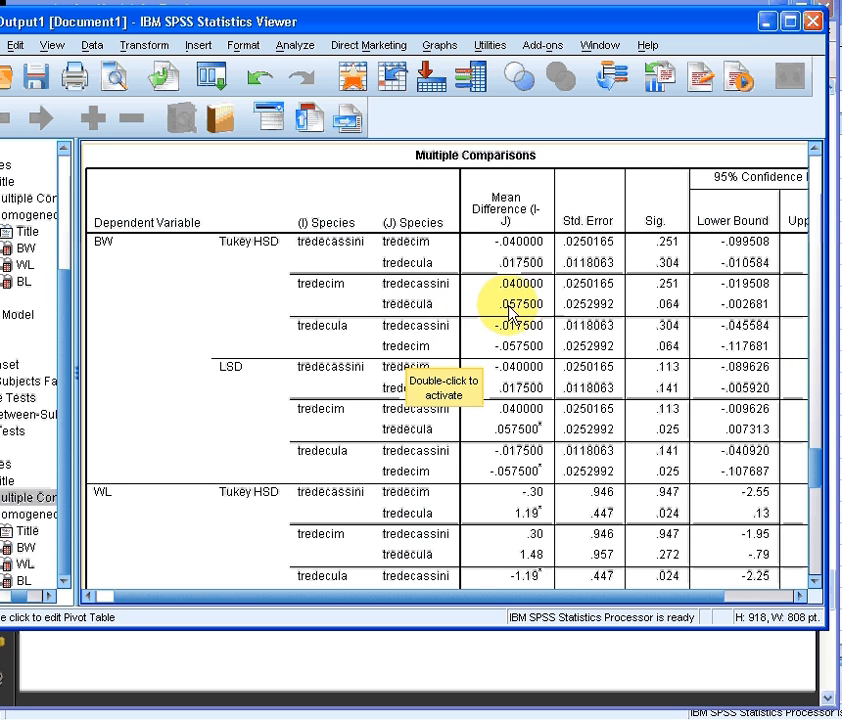
pyautogui.moveTo(528, 316)
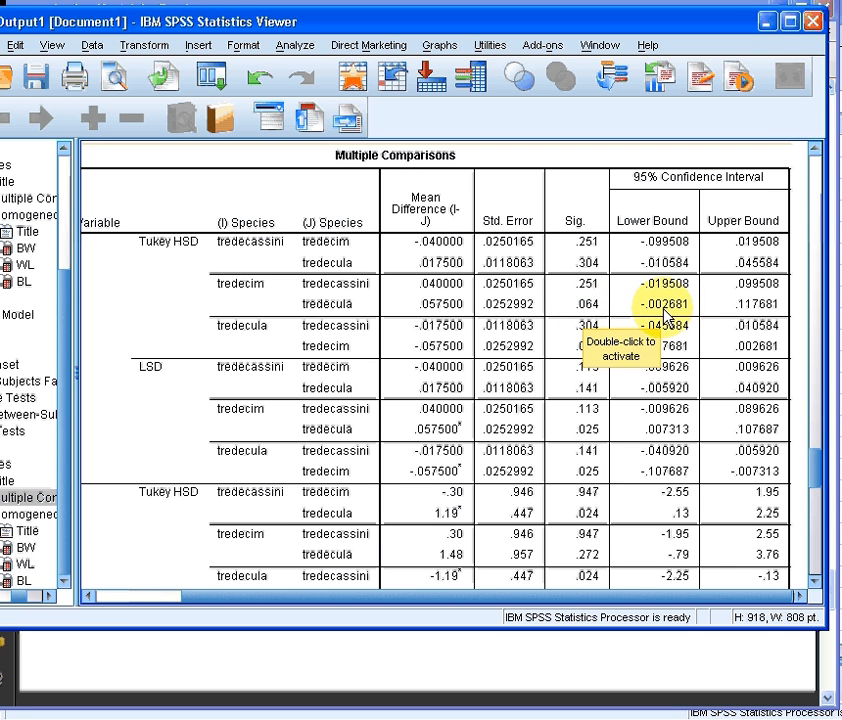
pyautogui.moveTo(656, 316)
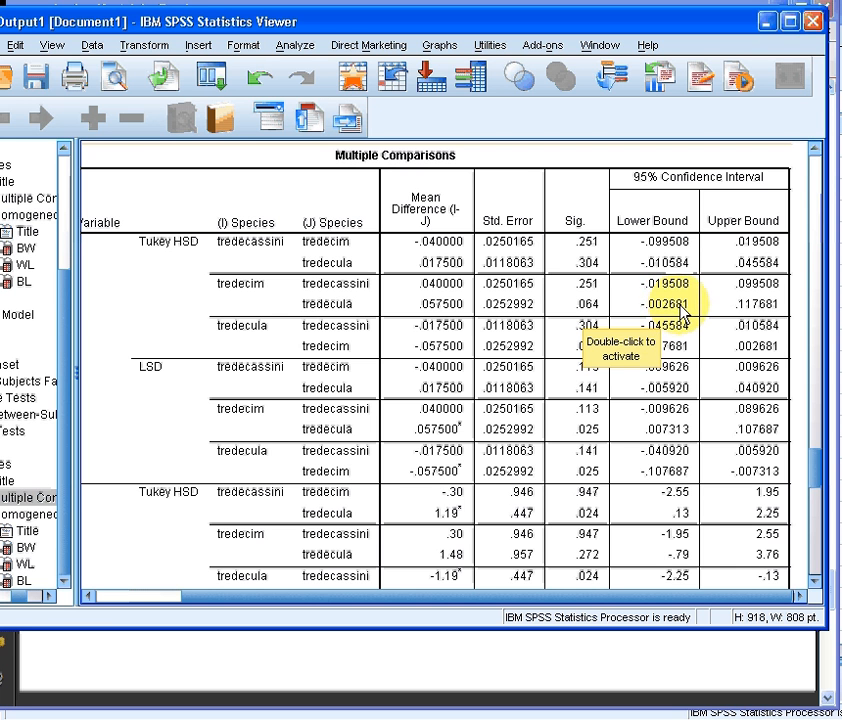
pyautogui.moveTo(750, 316)
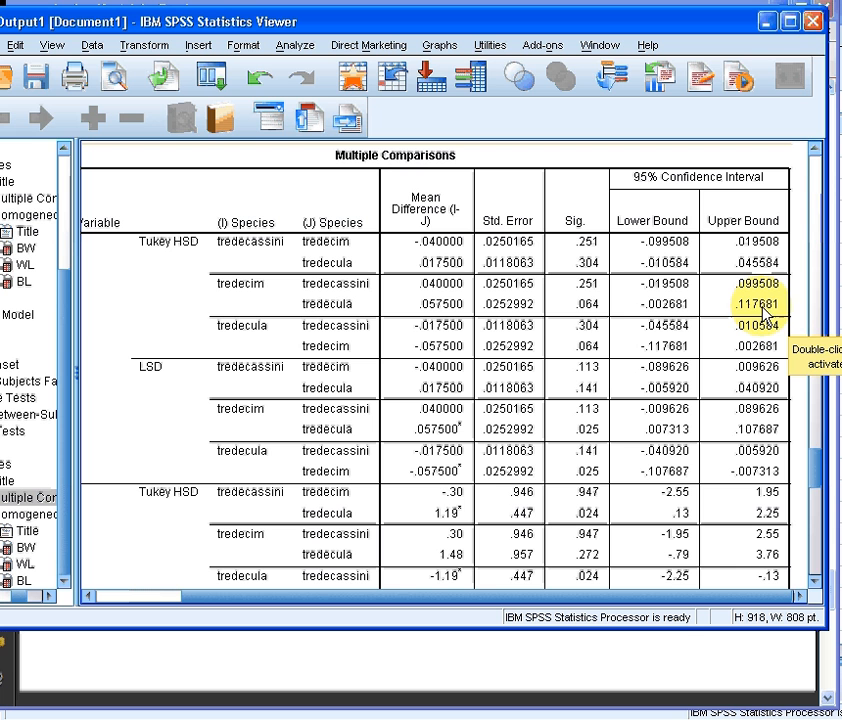
pyautogui.moveTo(600, 316)
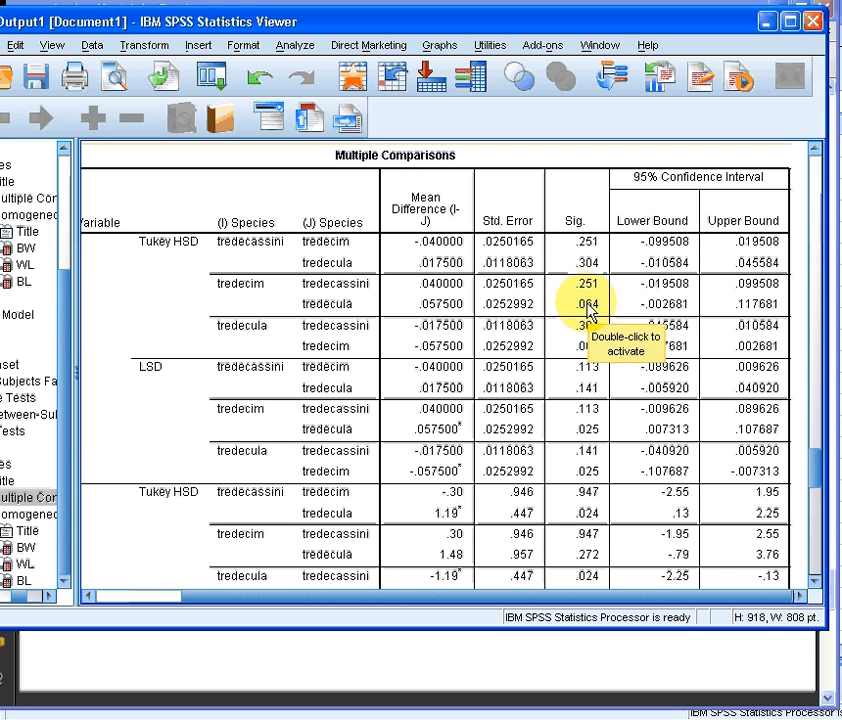
pyautogui.moveTo(608, 316)
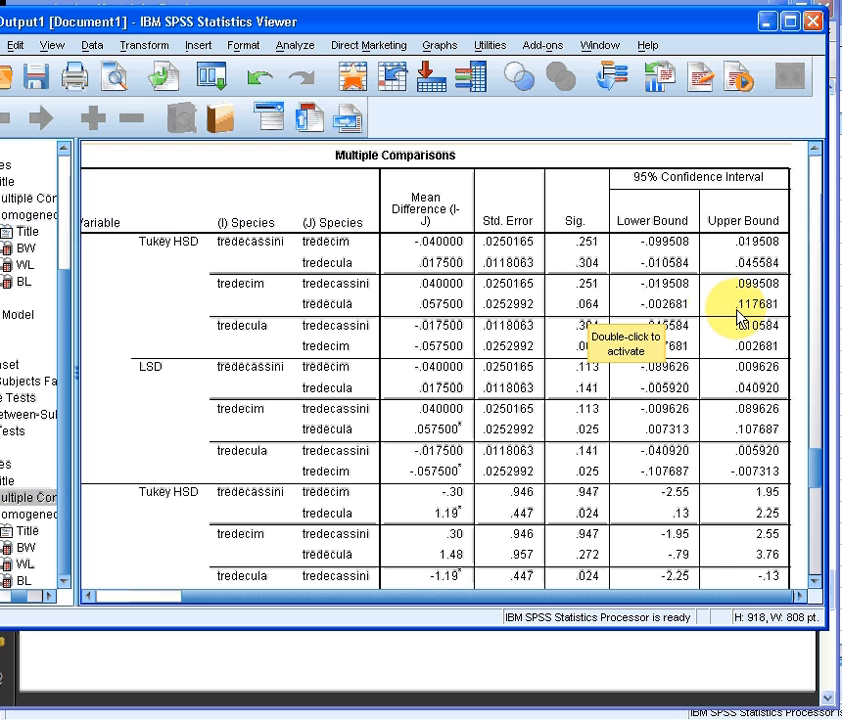
pyautogui.moveTo(664, 412)
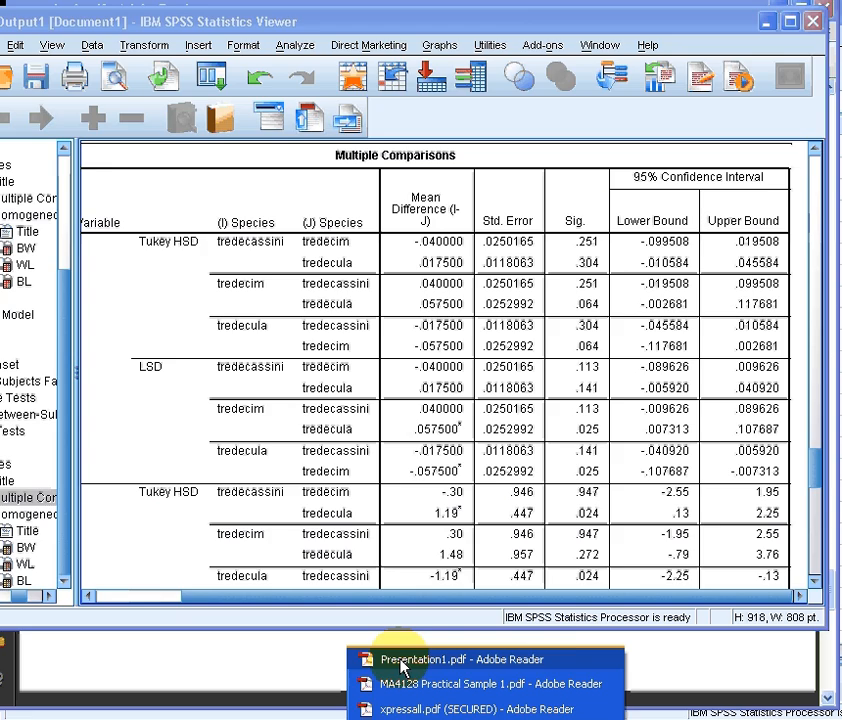
pyautogui.click(450, 660)
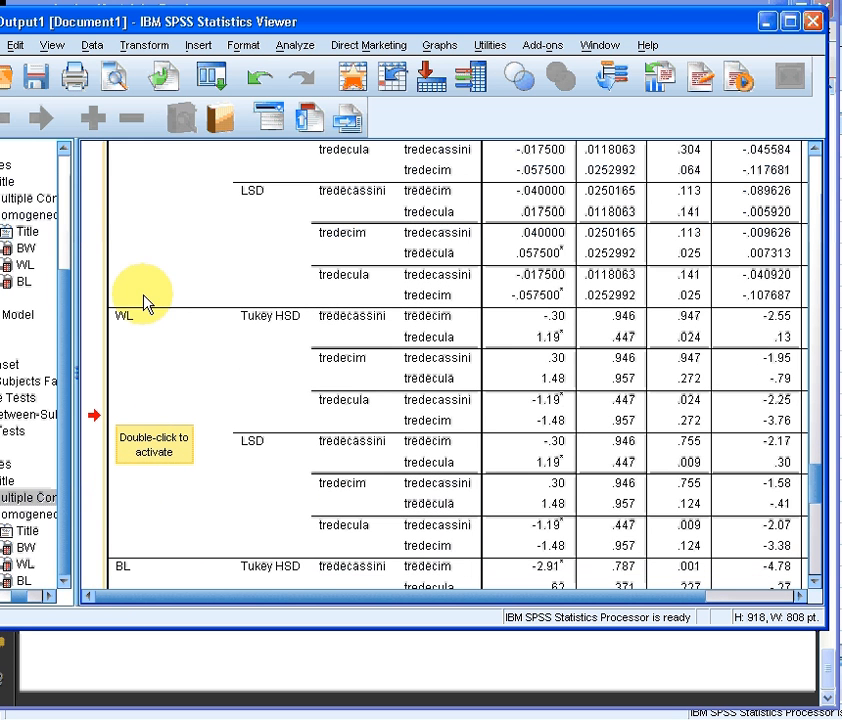
pyautogui.moveTo(268, 456)
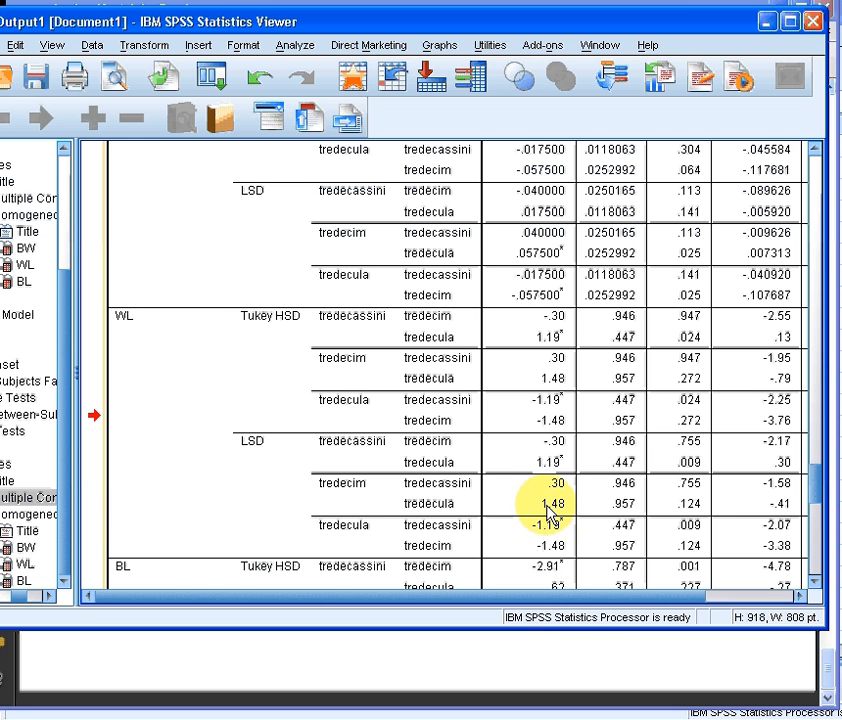
pyautogui.moveTo(548, 512)
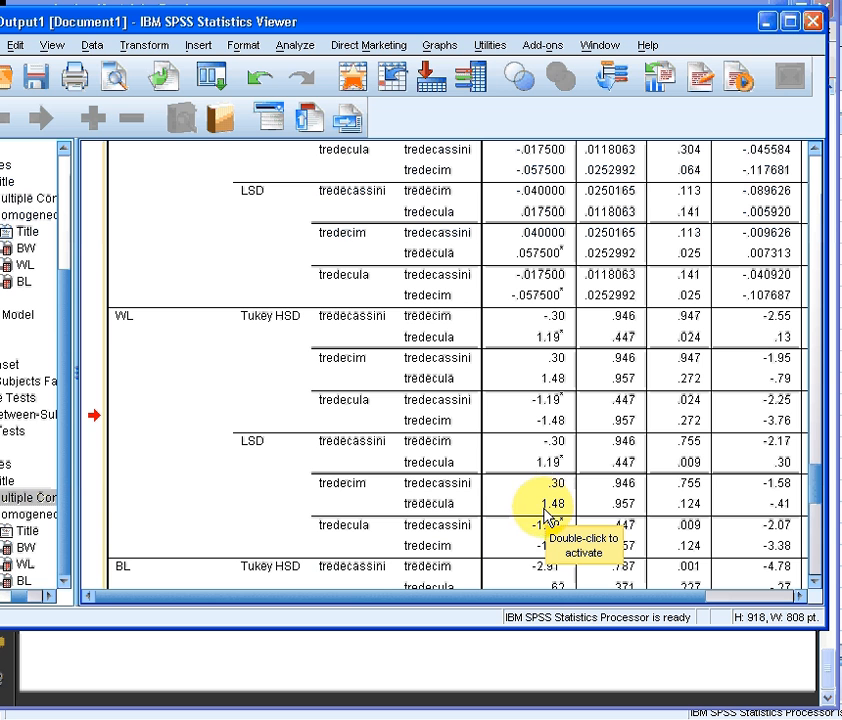
pyautogui.moveTo(558, 610)
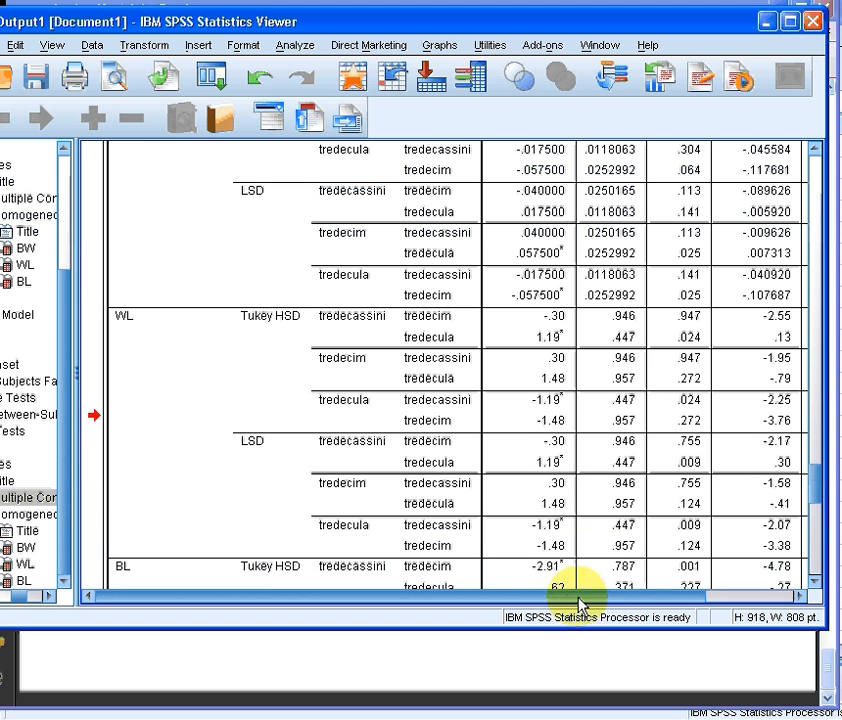
# Scroll the Multiple Comparisons table right to show the WL 95% confidence interval bounds.
pyautogui.hscroll(3)
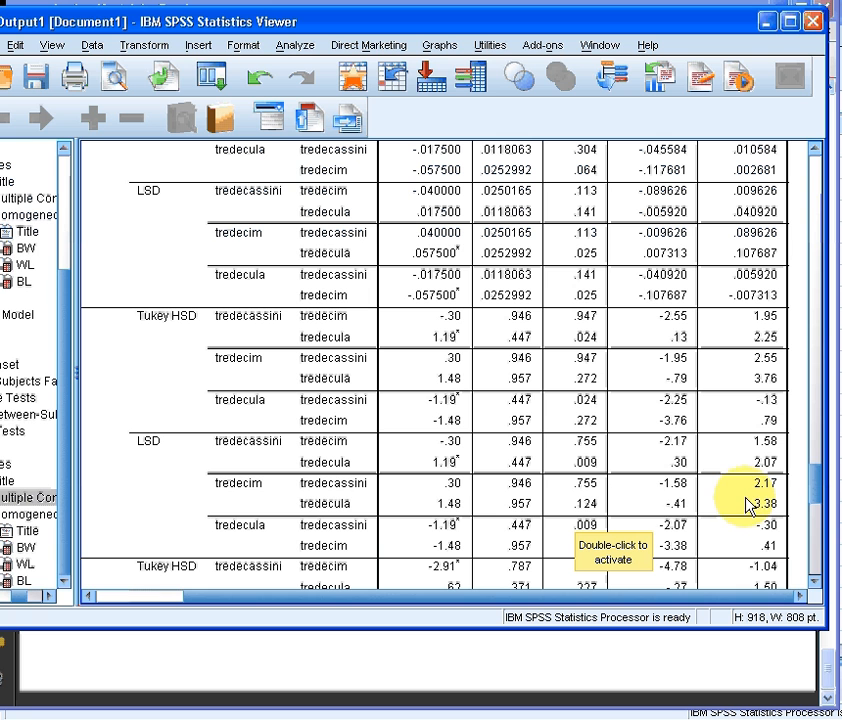
pyautogui.moveTo(670, 516)
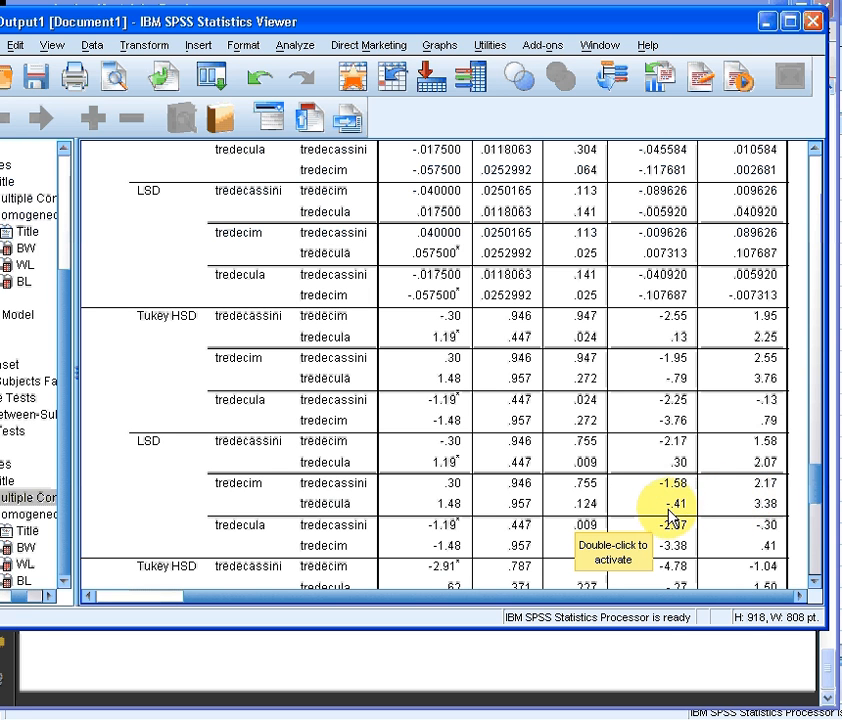
pyautogui.moveTo(758, 516)
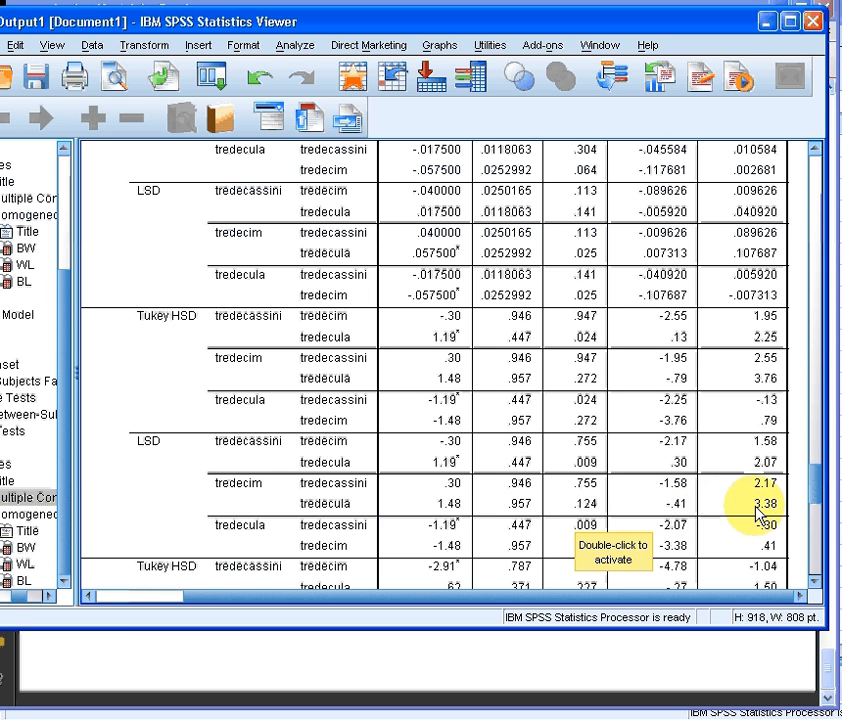
pyautogui.moveTo(596, 512)
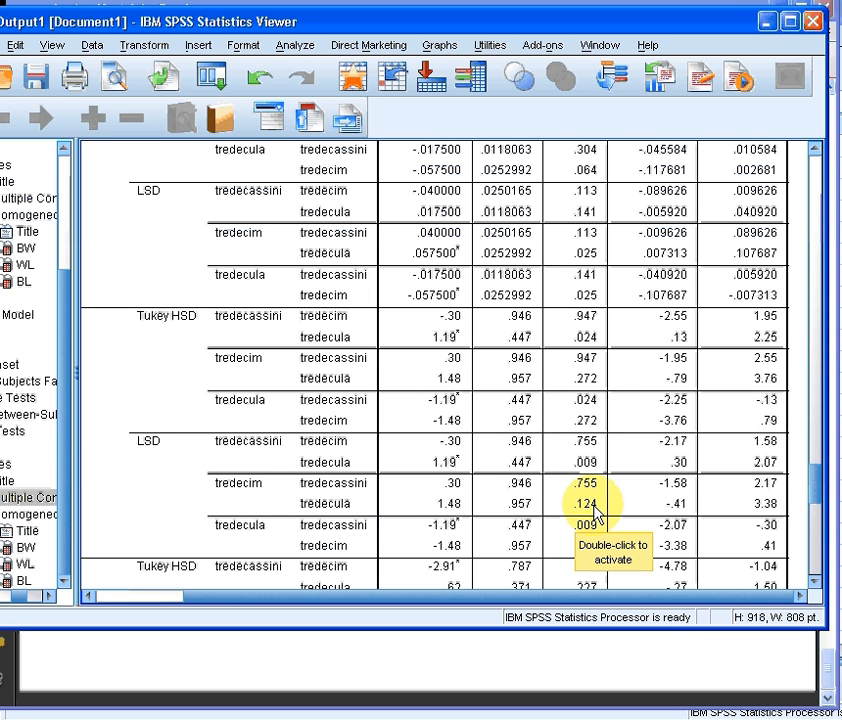
pyautogui.moveTo(612, 512)
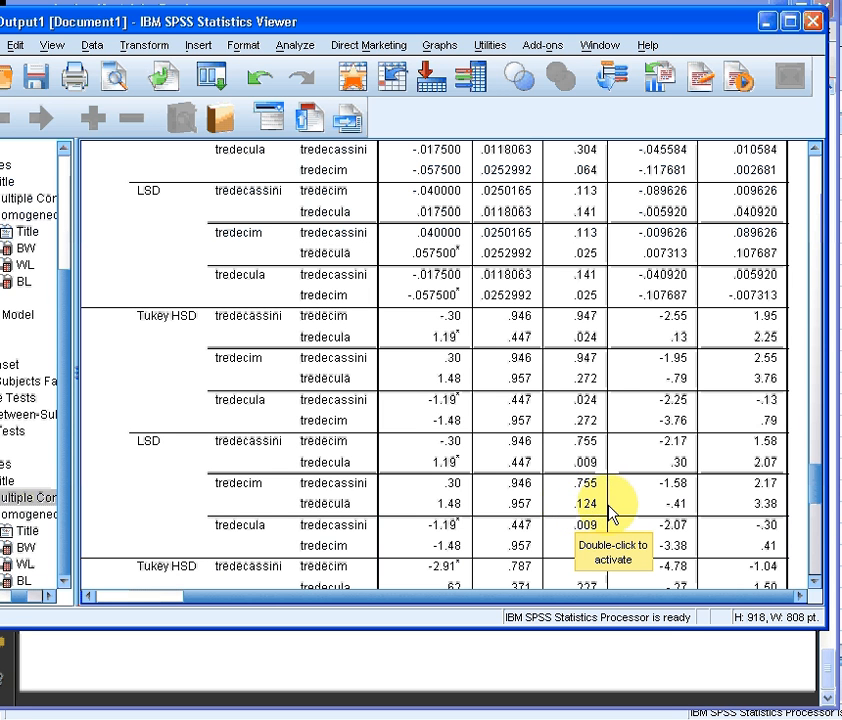